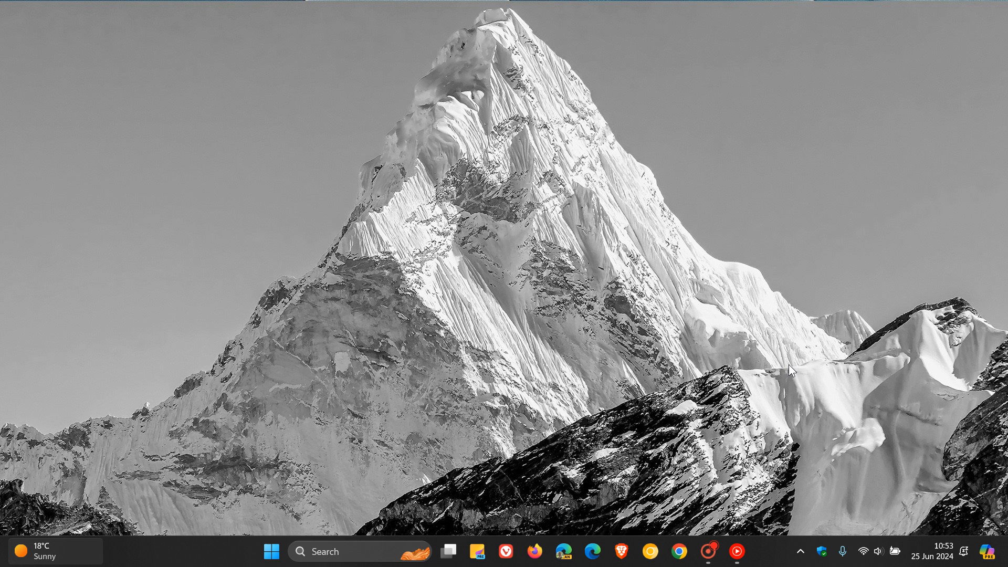
mouse_move(704, 234)
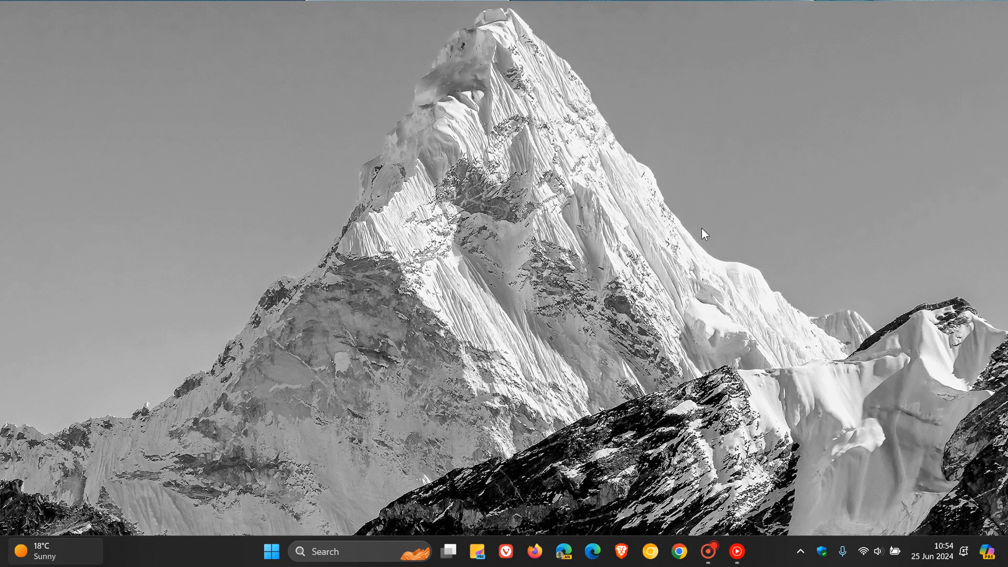
- Bring up OneDrive Settings from the tray flyout's gear menu, landing on Sync and backup
click(800, 551)
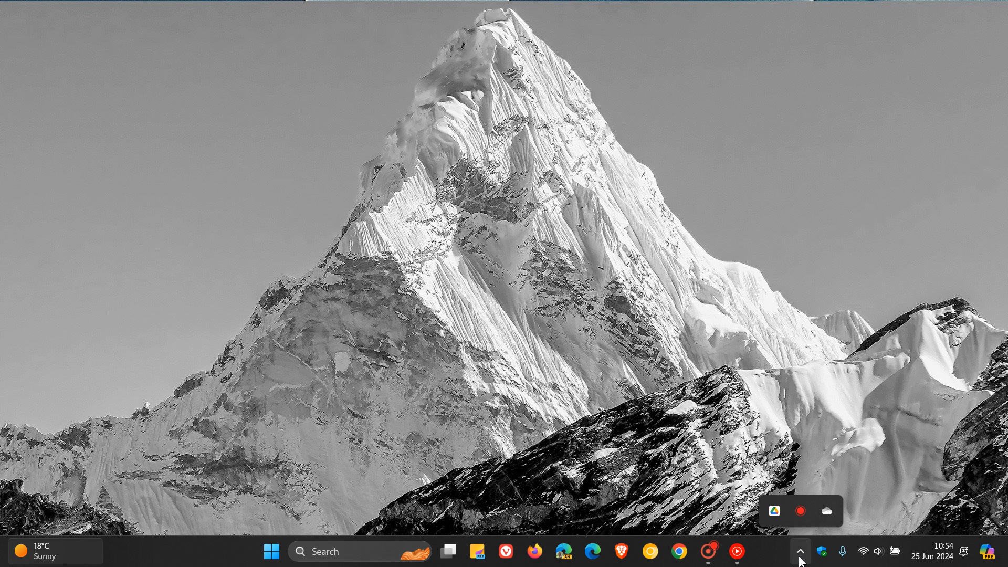
click(827, 511)
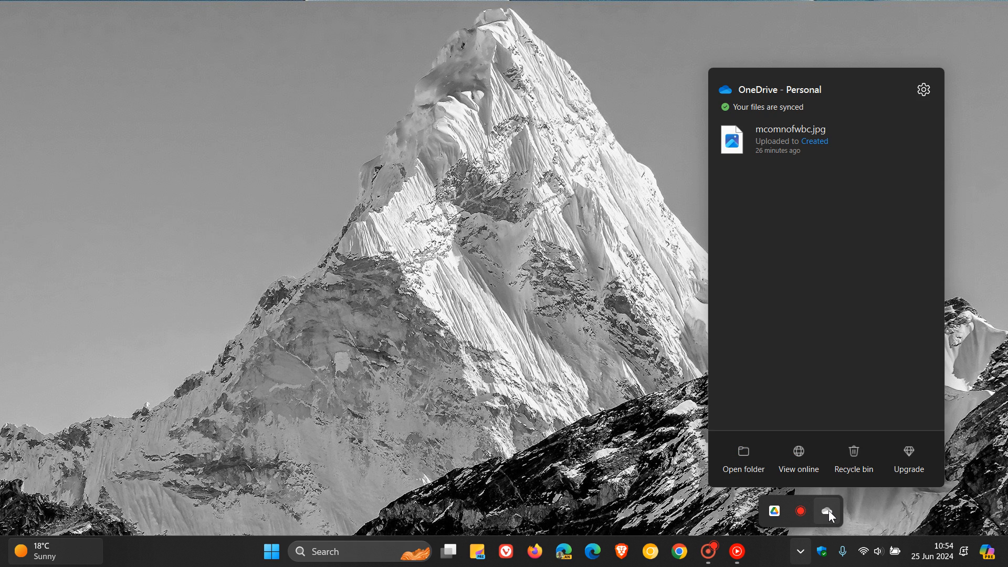
mouse_move(845, 315)
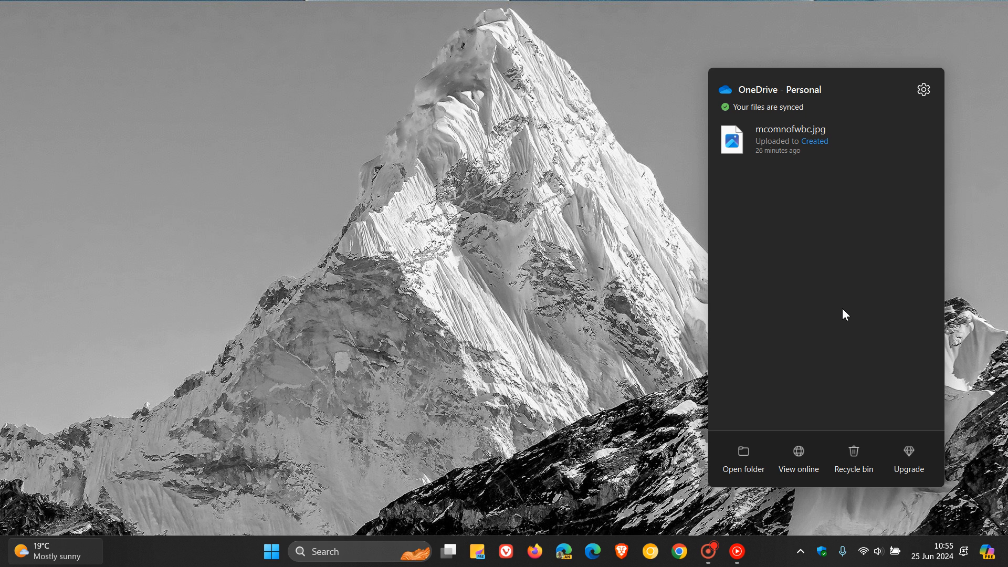
mouse_move(827, 258)
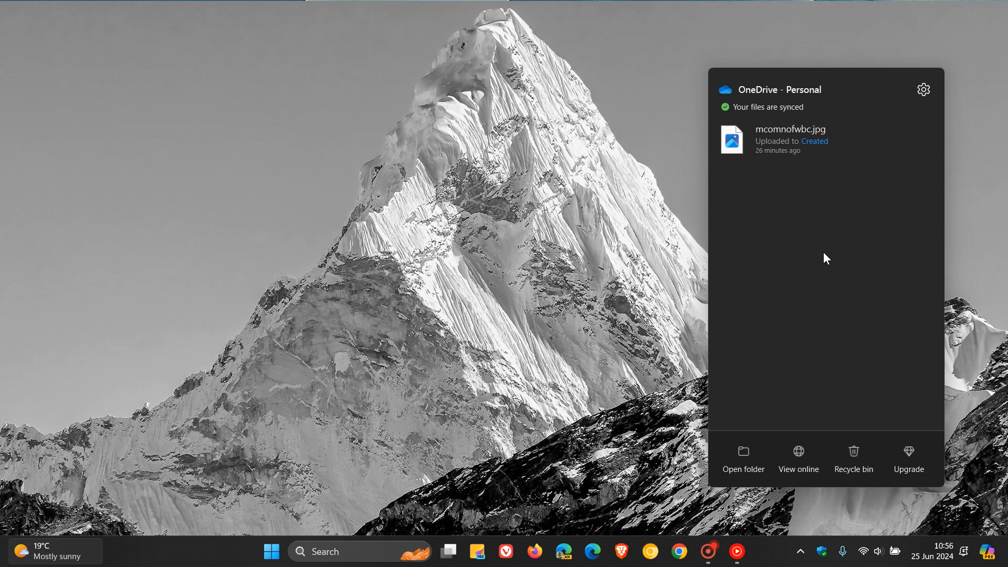
mouse_move(603, 255)
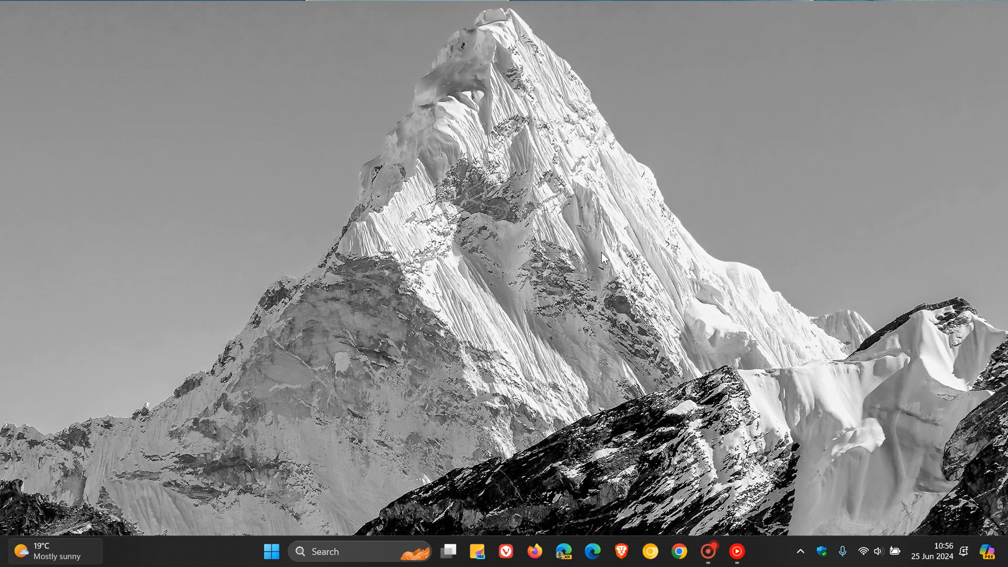
mouse_move(784, 349)
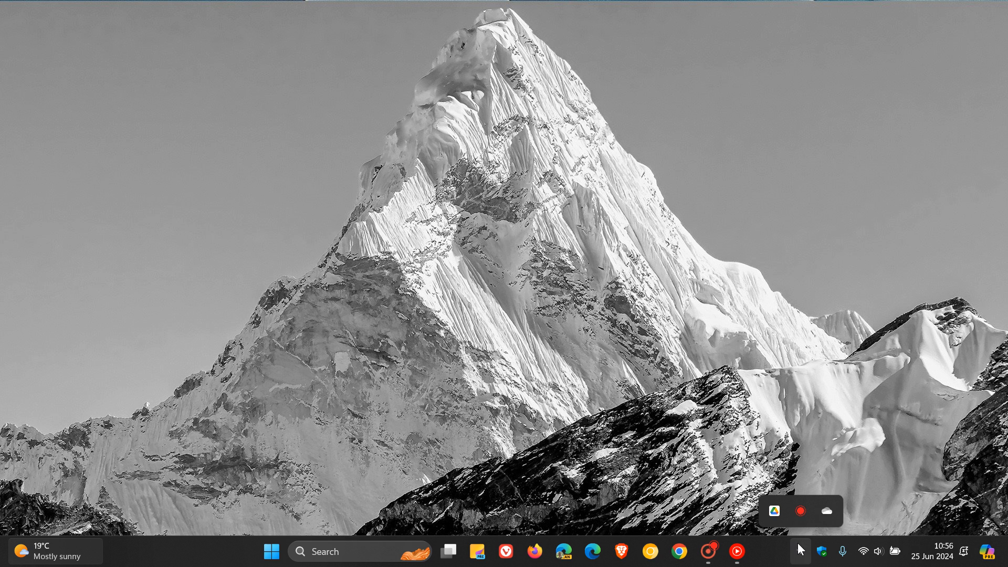
mouse_move(827, 511)
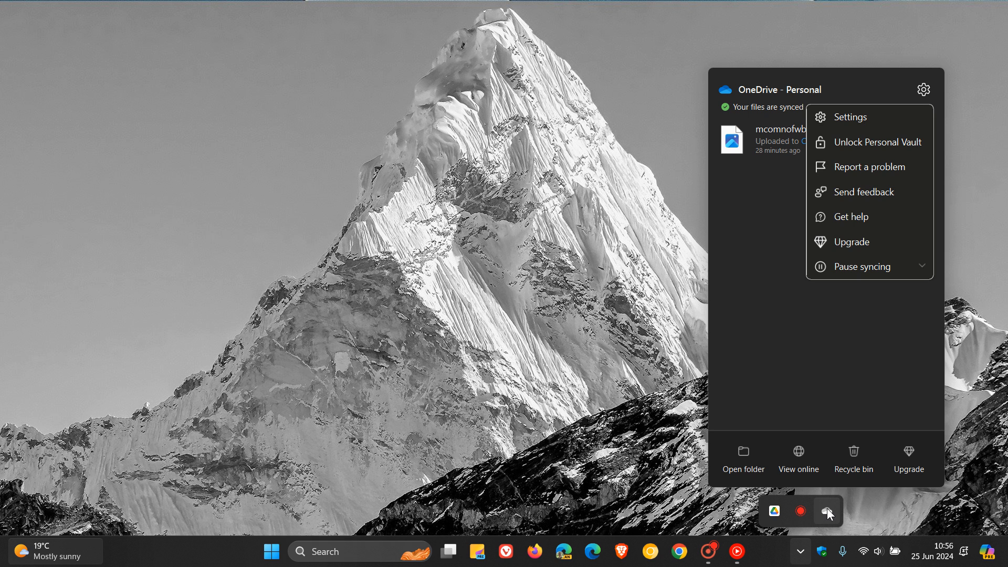
mouse_move(864, 128)
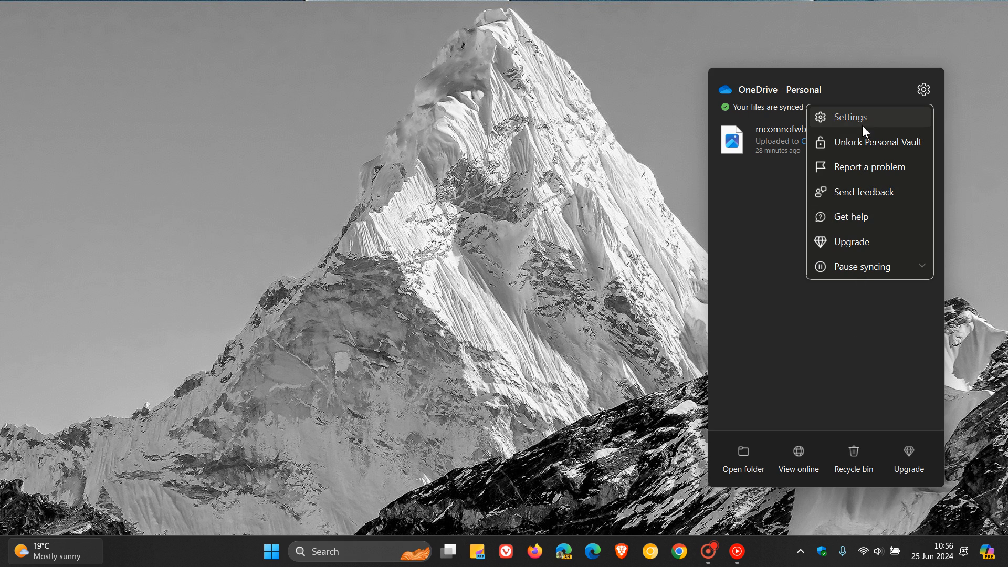
click(848, 117)
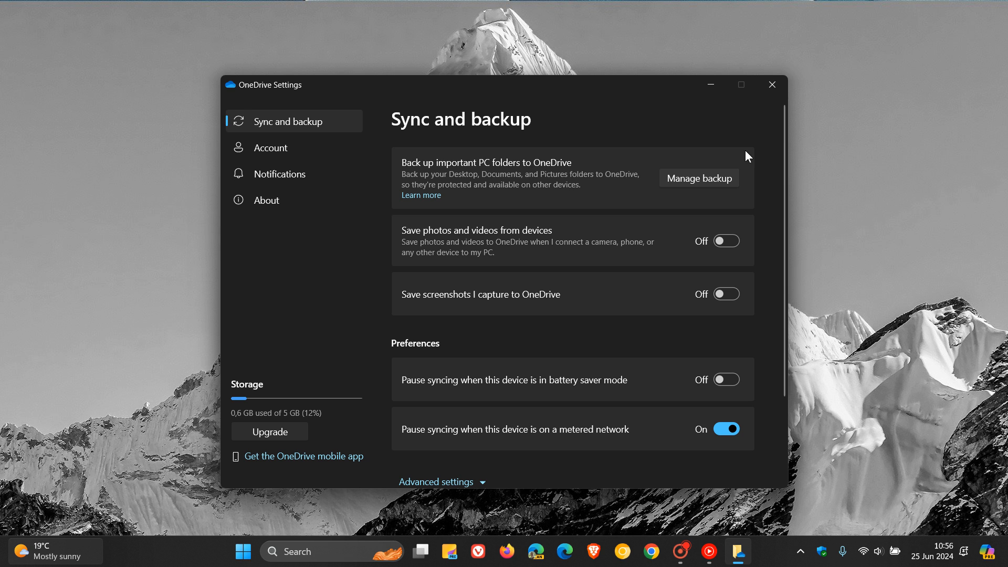
mouse_move(699, 179)
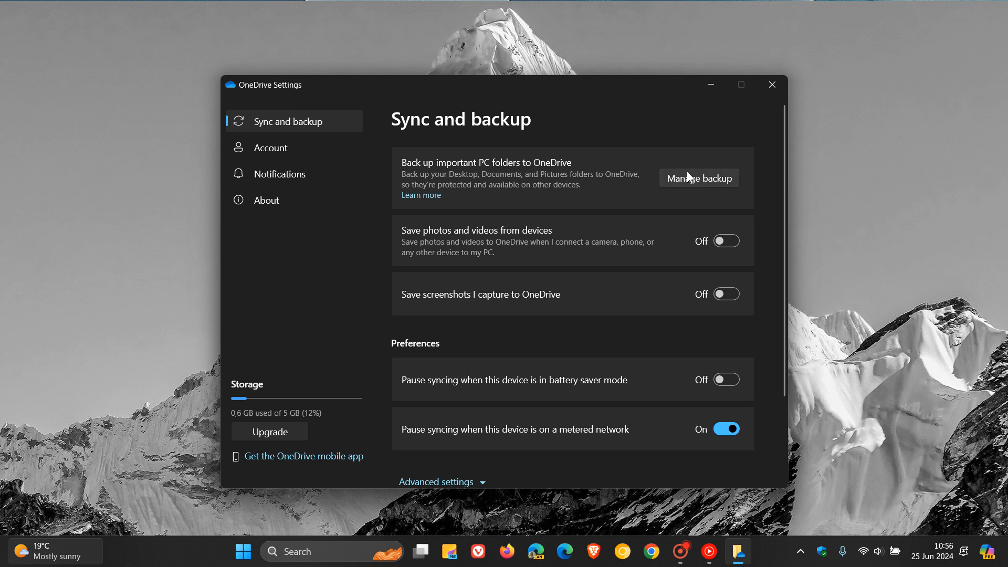
- Show the folder backup list via Manage backup, all five folders not backed up
click(699, 178)
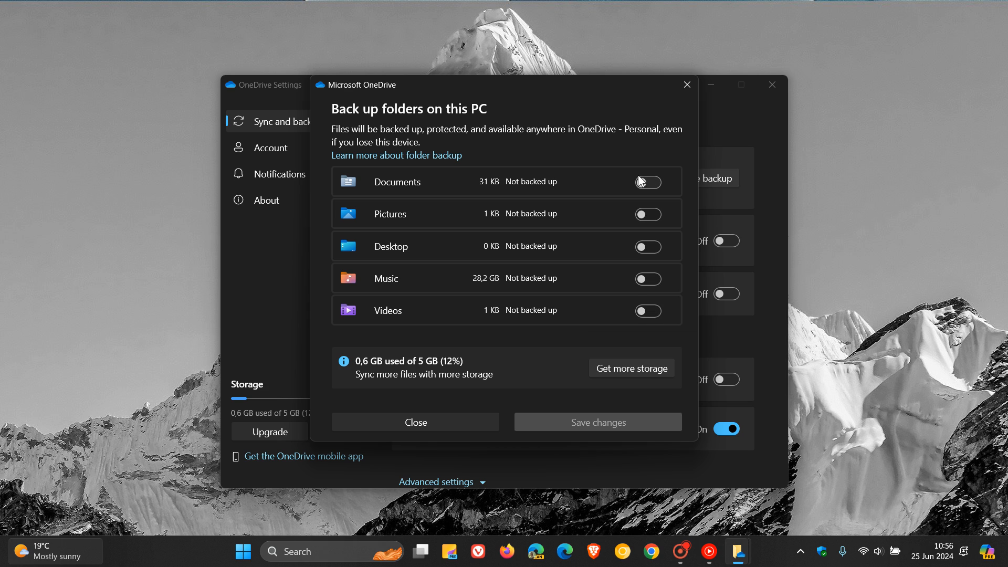
mouse_move(655, 277)
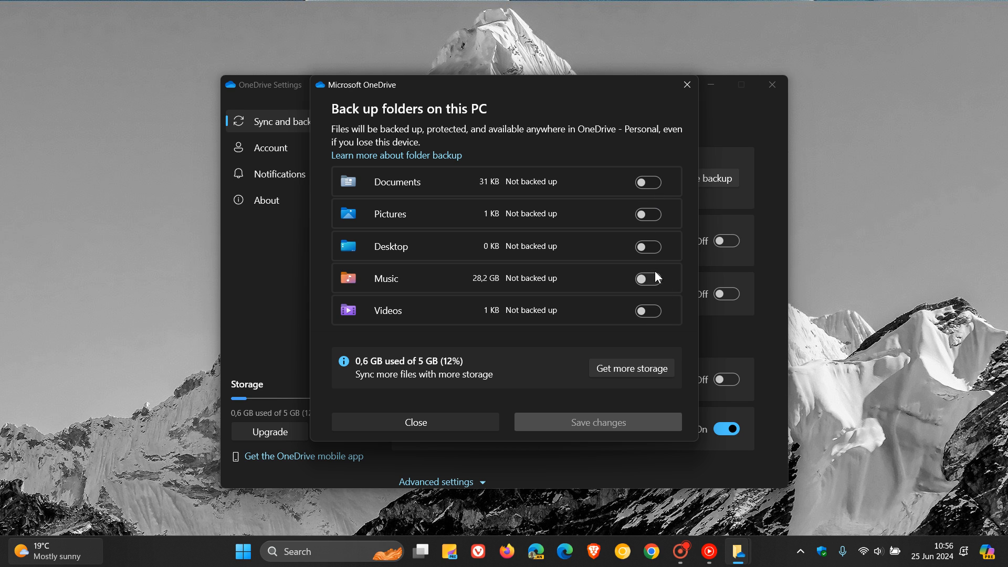
mouse_move(660, 262)
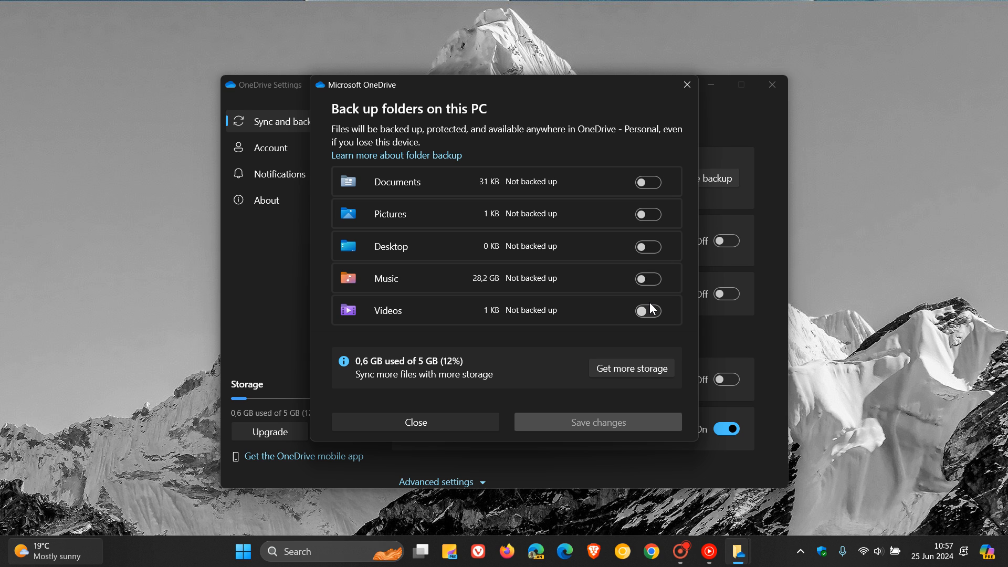
mouse_move(686, 84)
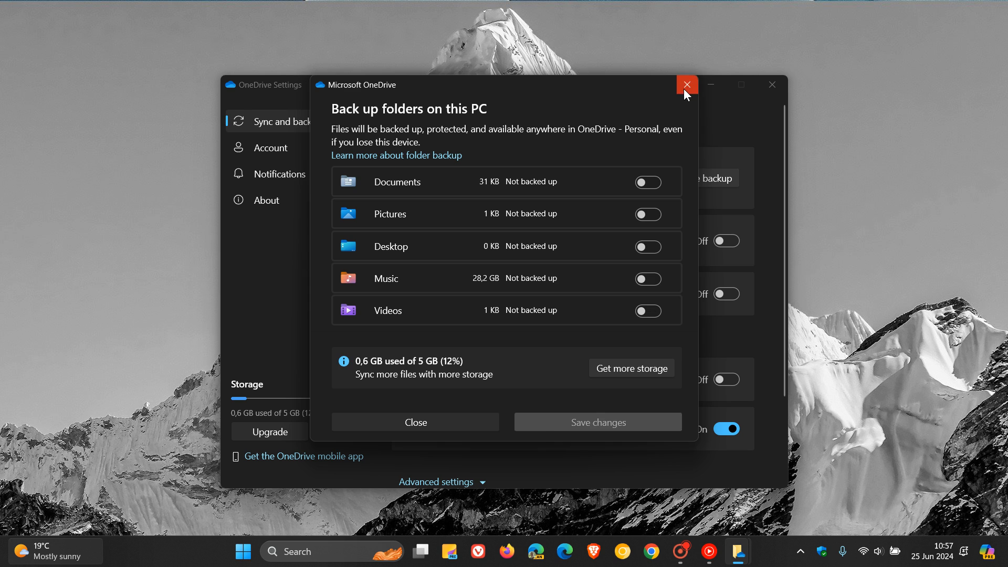
- Leave the backup dialog and reach 'Sync your files to this PC' from the Account page
click(686, 84)
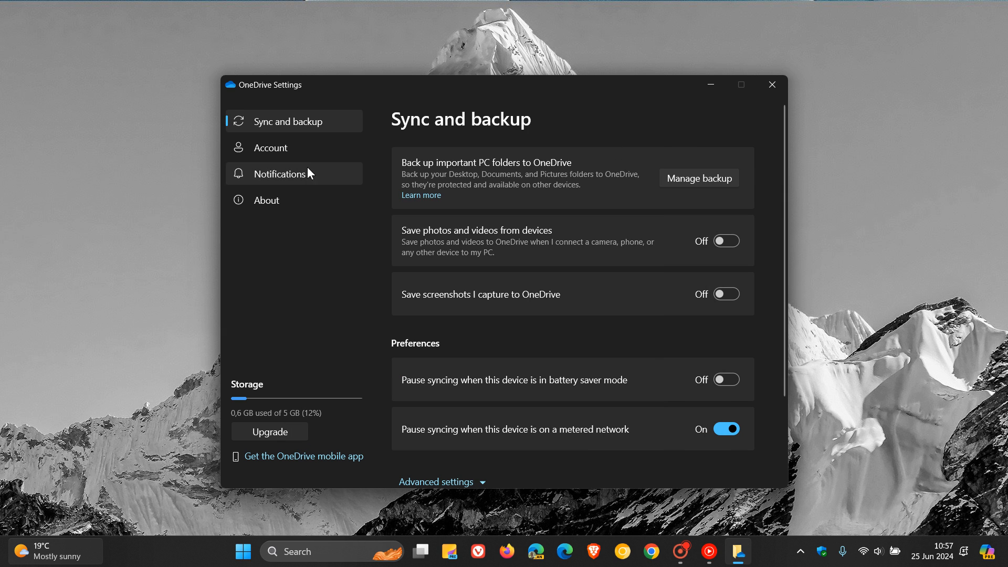
click(270, 147)
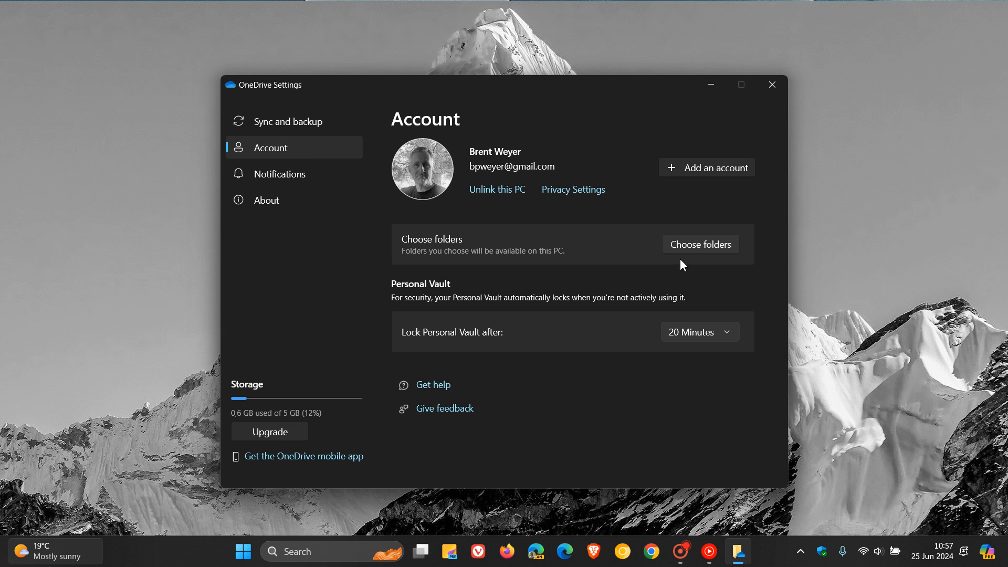
click(699, 245)
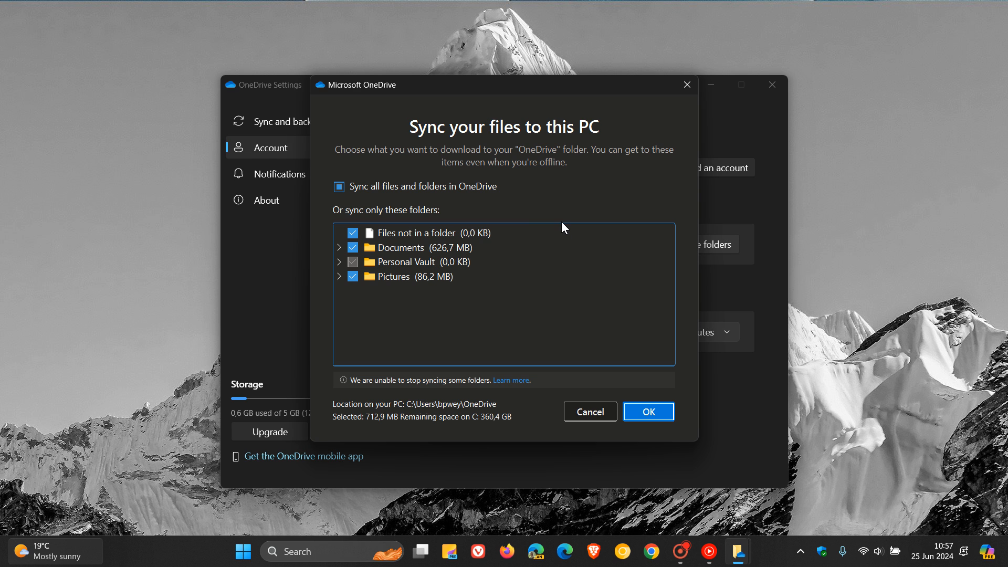
mouse_move(538, 292)
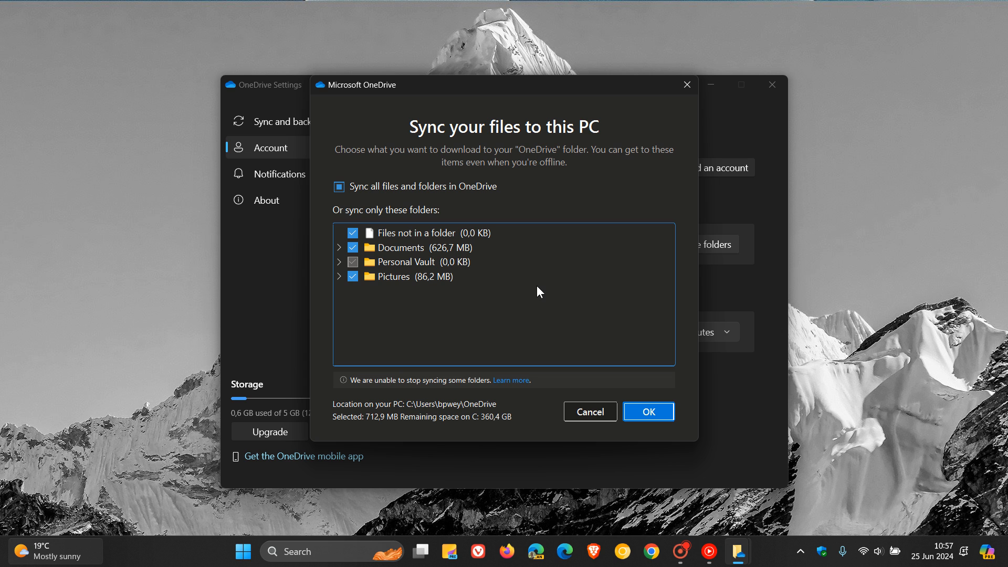
mouse_move(589, 411)
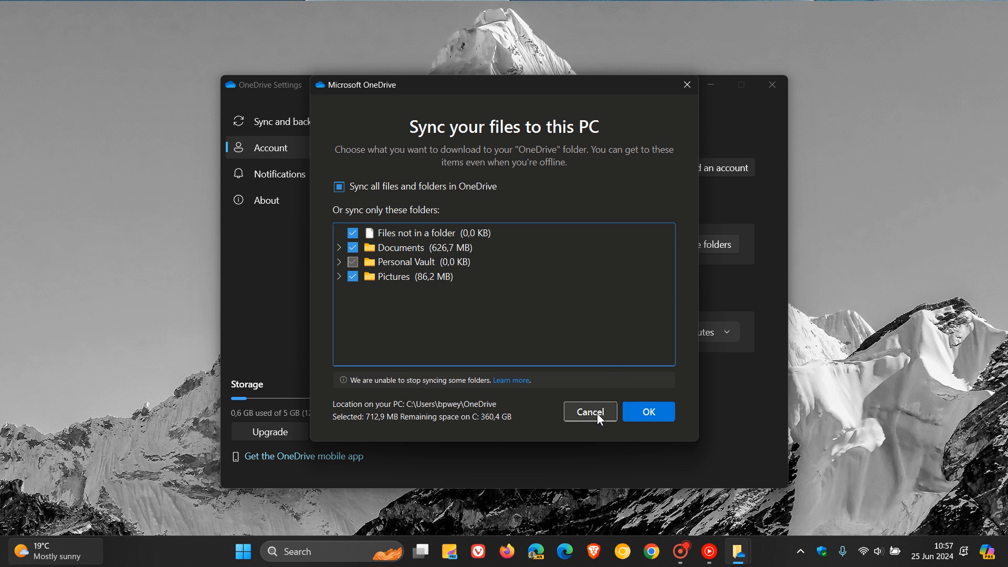
- Cancel the sync chooser, close the backup overview and Settings, returning to the desktop
click(589, 412)
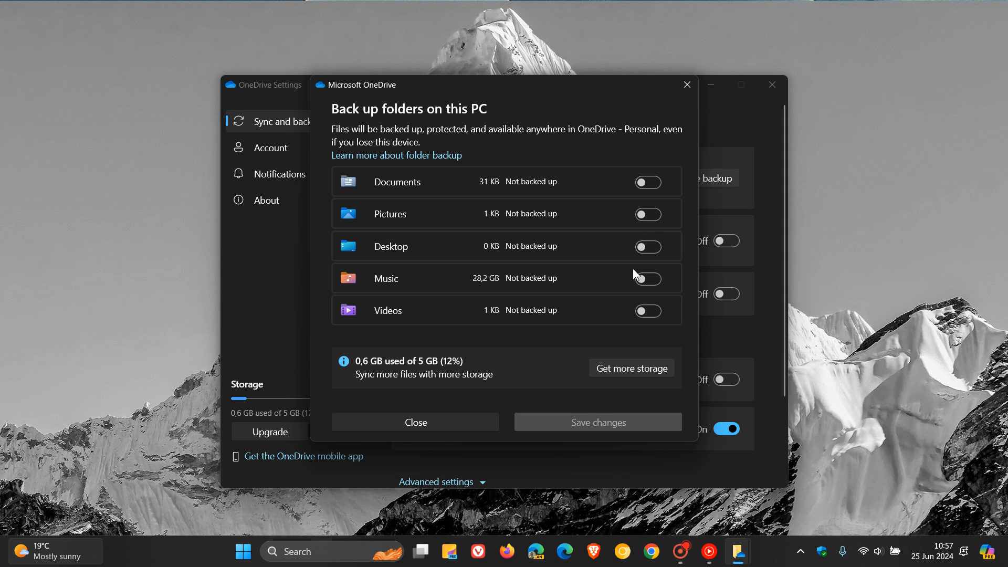
mouse_move(651, 334)
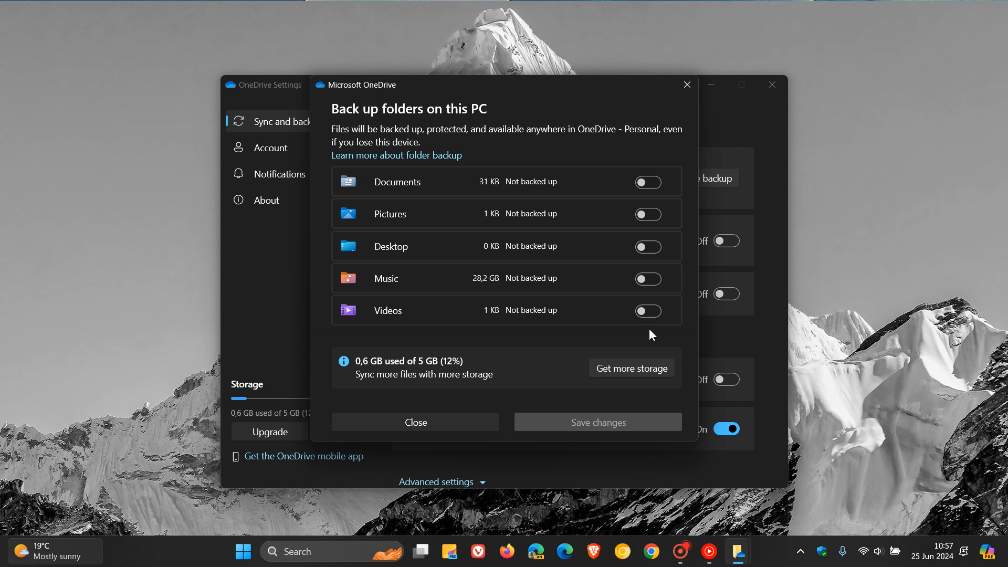
mouse_move(496, 285)
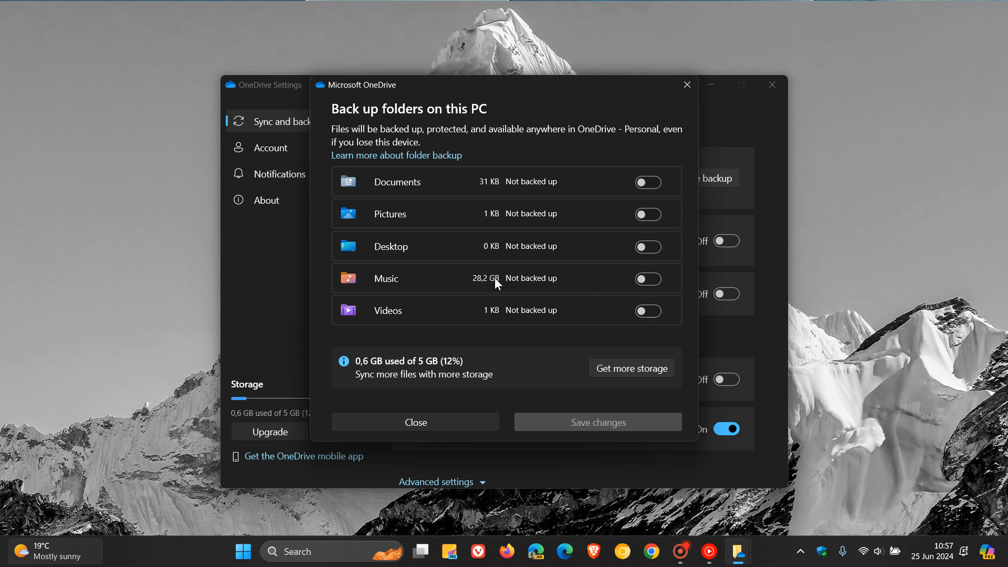
mouse_move(496, 277)
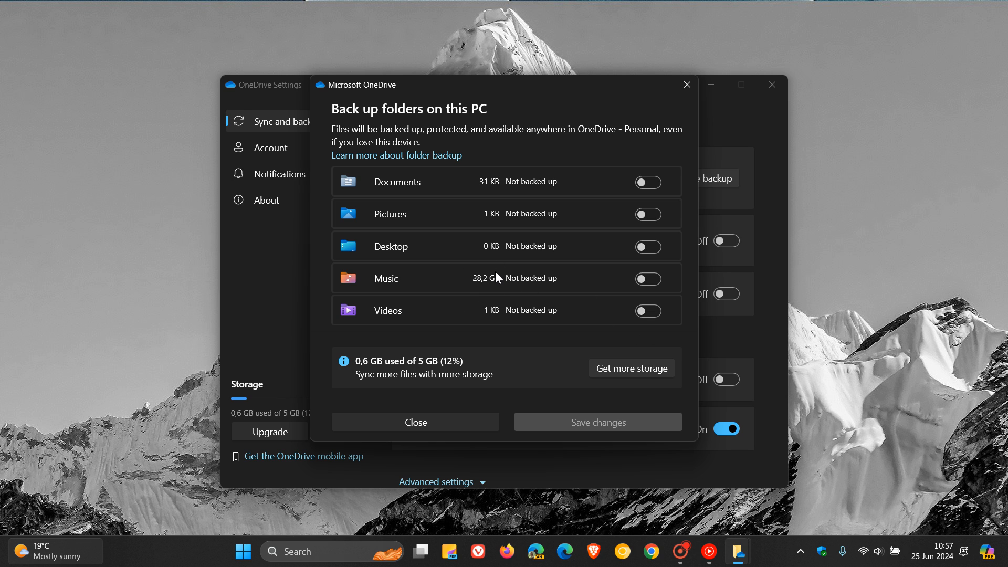
mouse_move(491, 293)
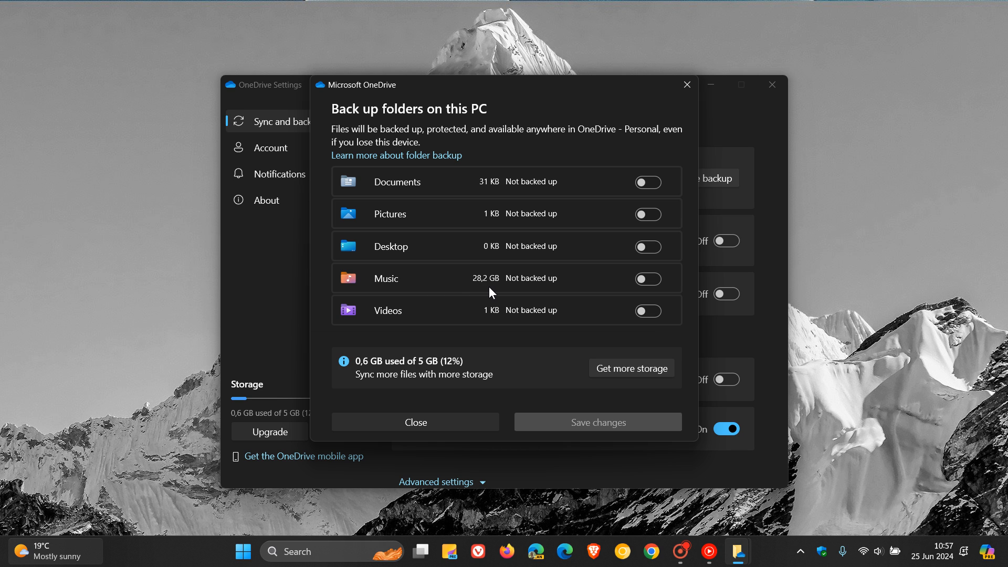
mouse_move(395, 265)
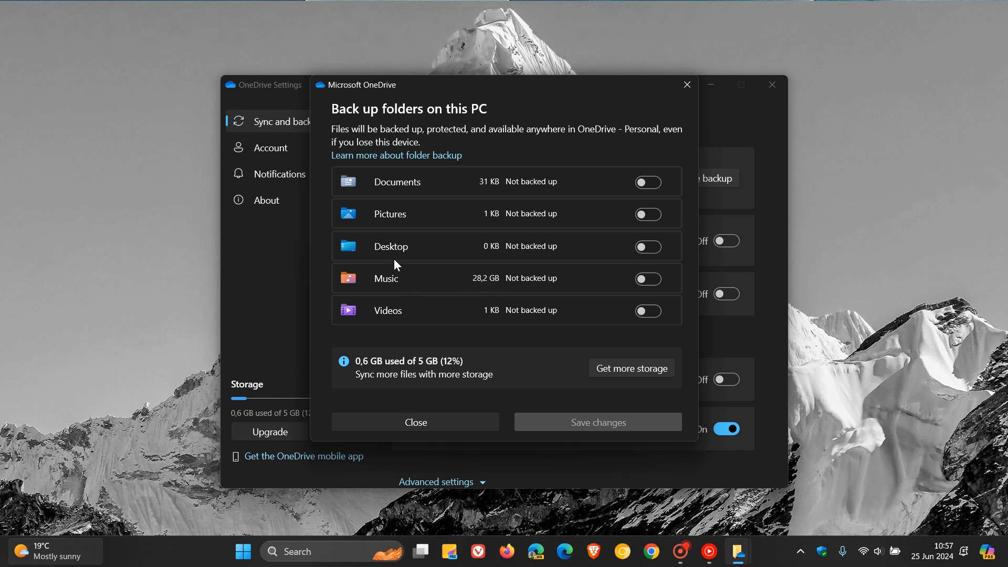
mouse_move(549, 290)
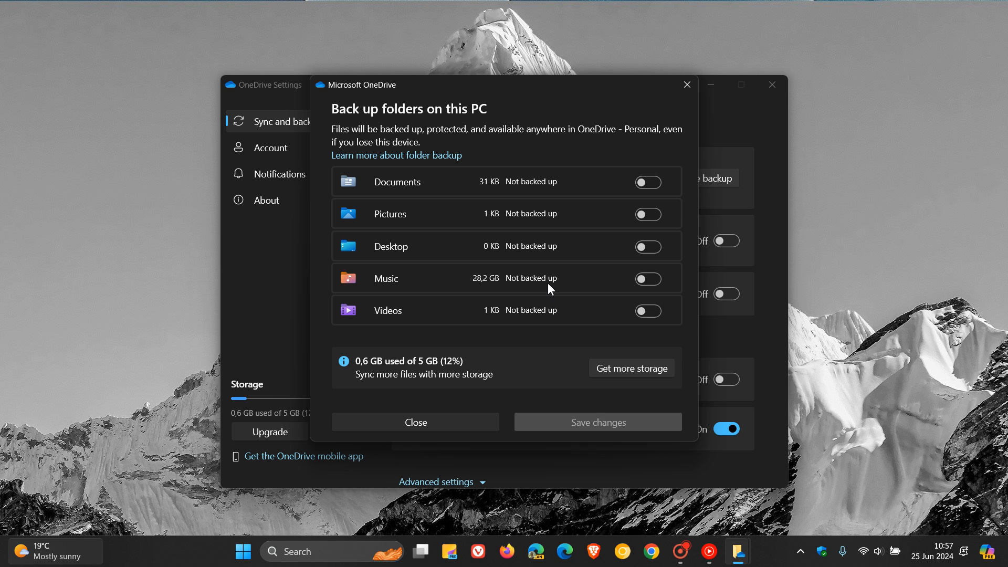
mouse_move(547, 290)
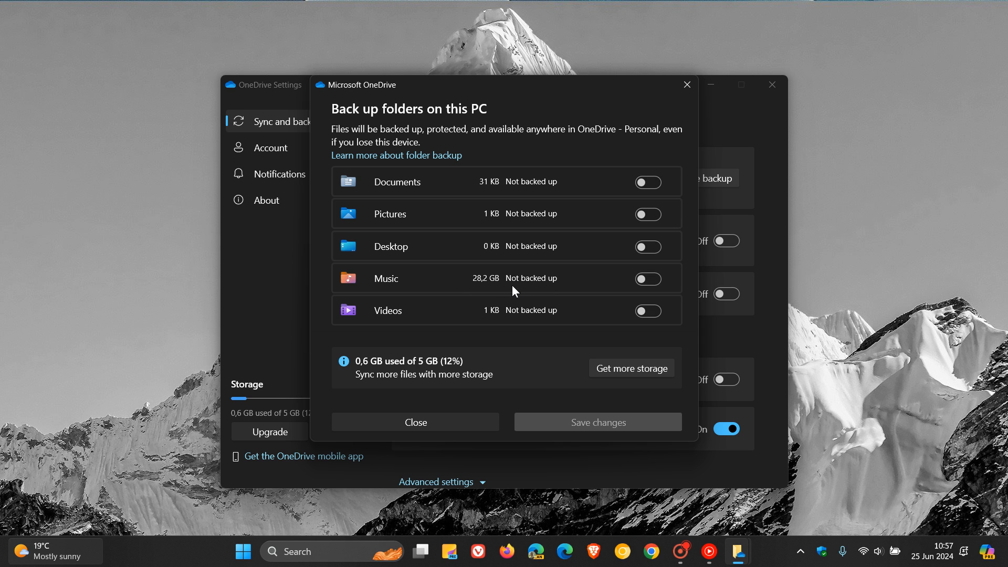
mouse_move(494, 280)
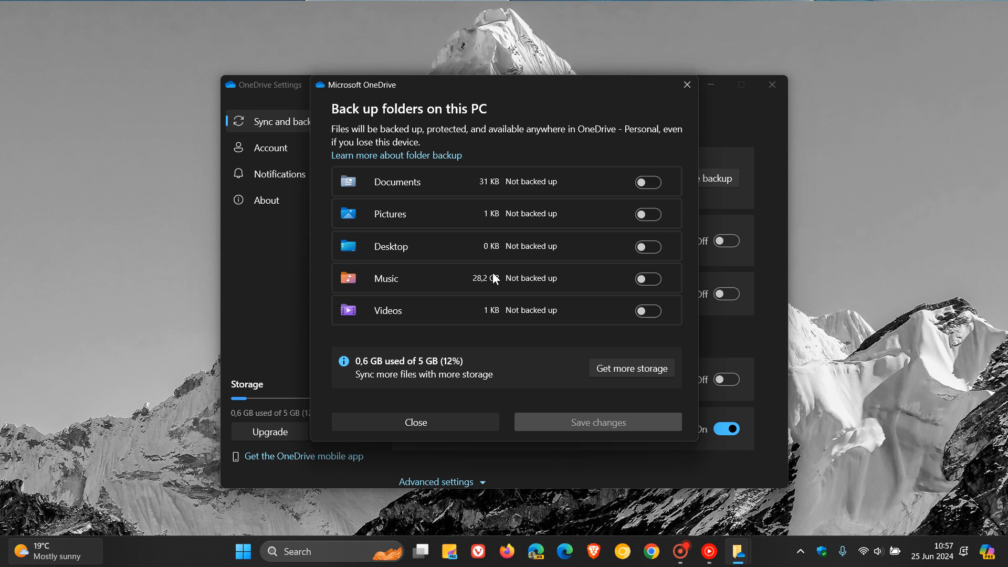
mouse_move(507, 275)
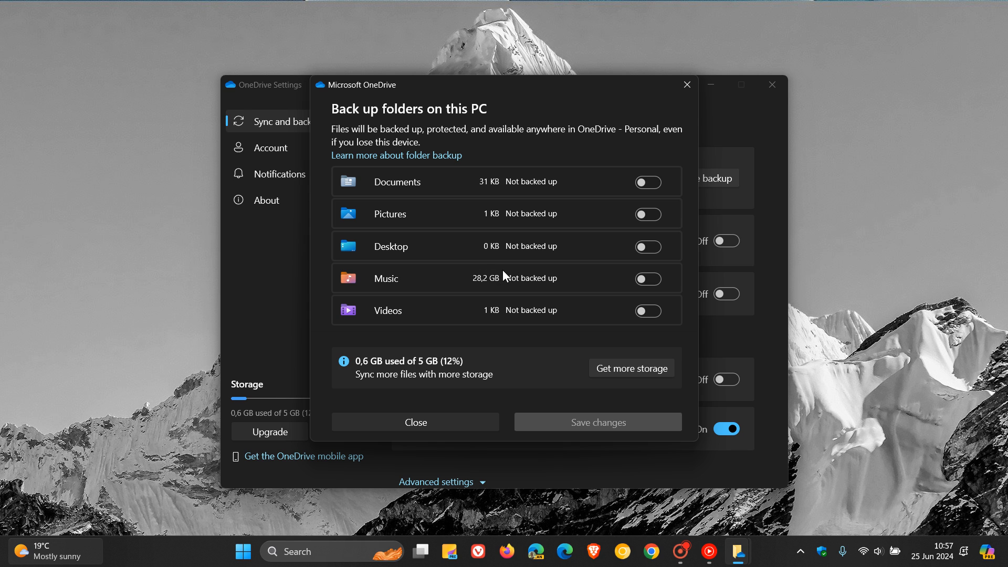
mouse_move(507, 274)
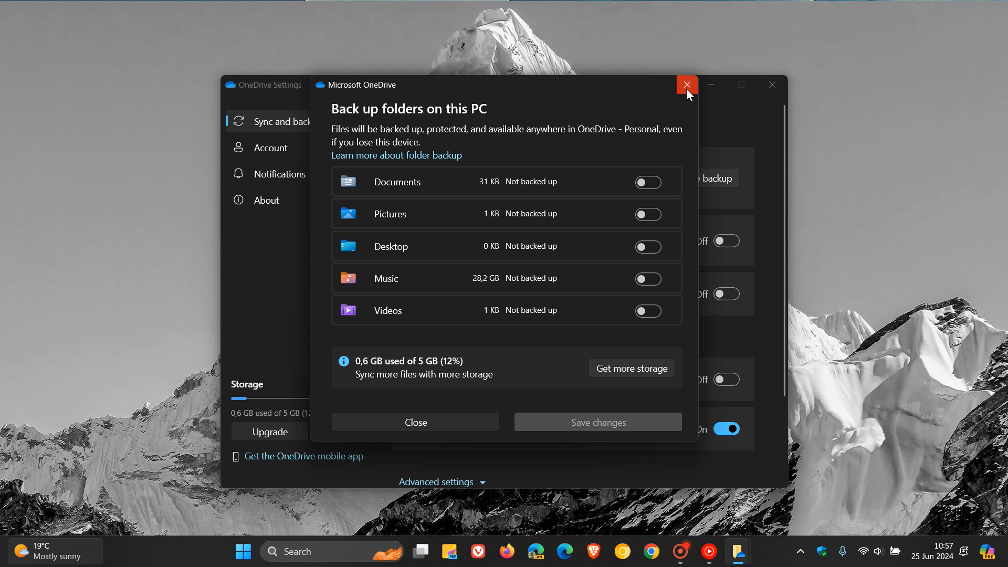
click(687, 84)
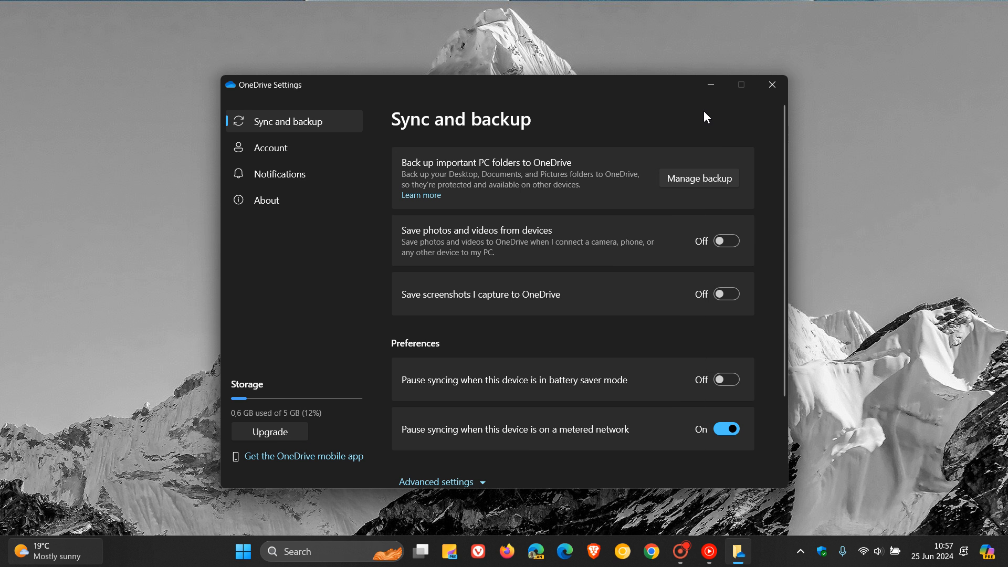
click(772, 84)
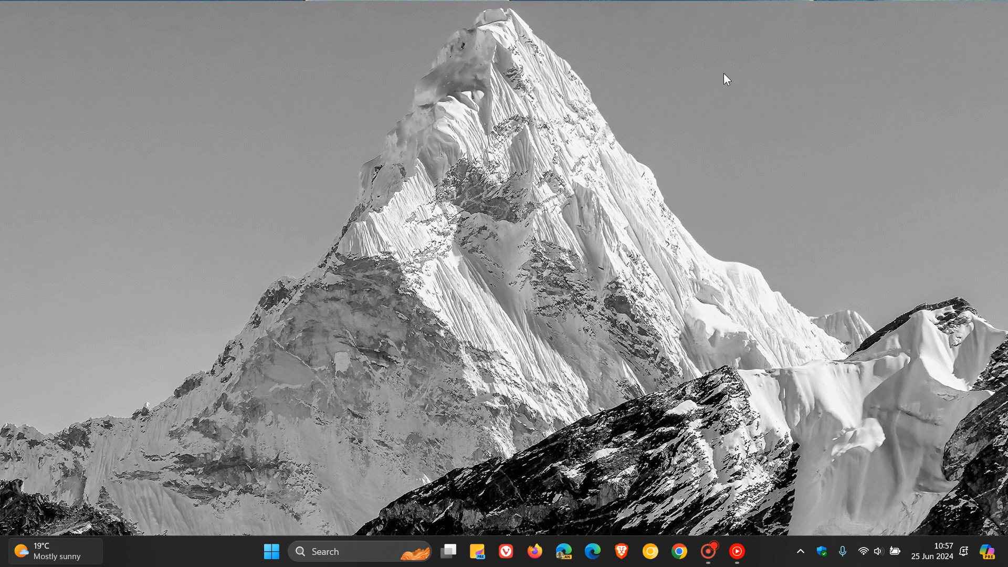
mouse_move(729, 182)
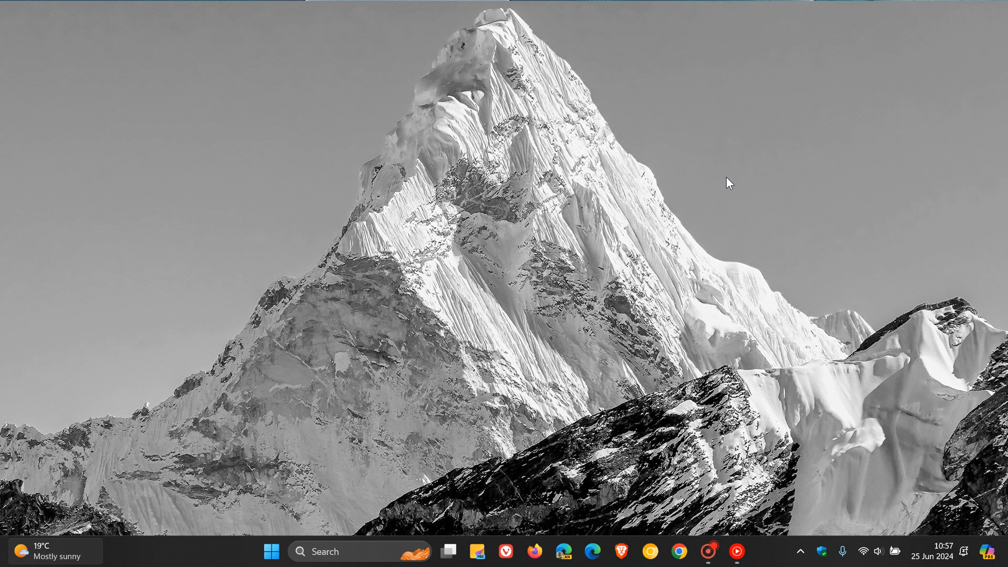